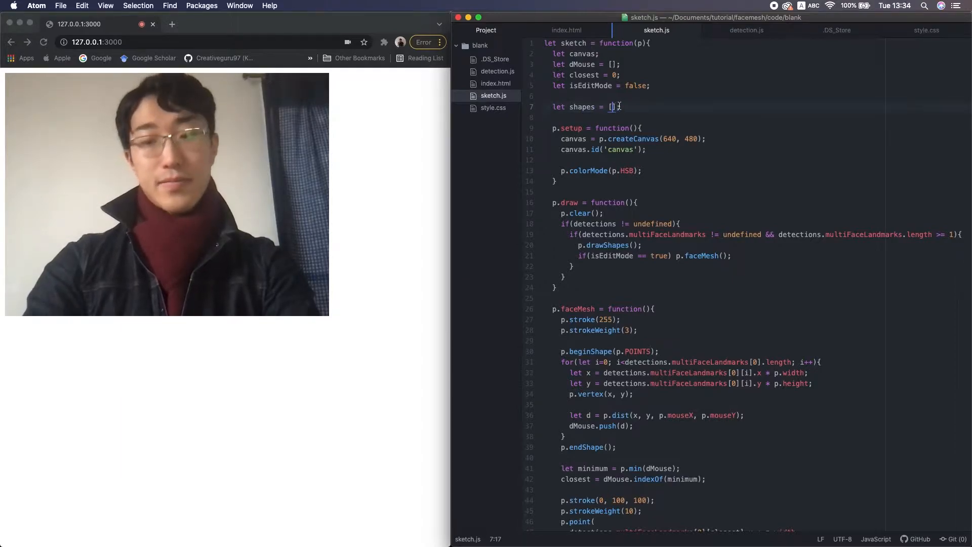
# - Change `let shapes = [];` to `[[]]` and add a commented sample2DArray block beneath it
pyautogui.write('[]')
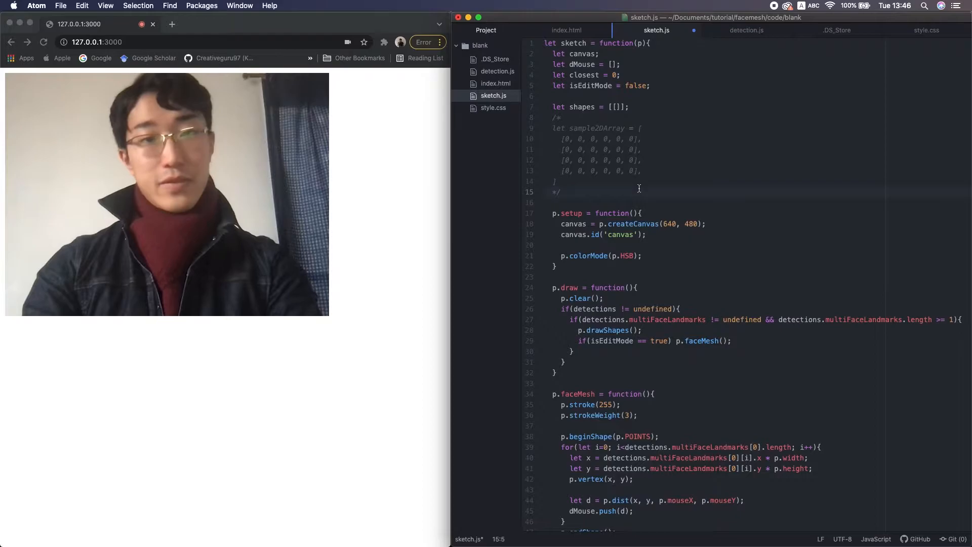
# - Declare `let shapeIndex = 0;` below the commented sample array
pyautogui.write('let shape')
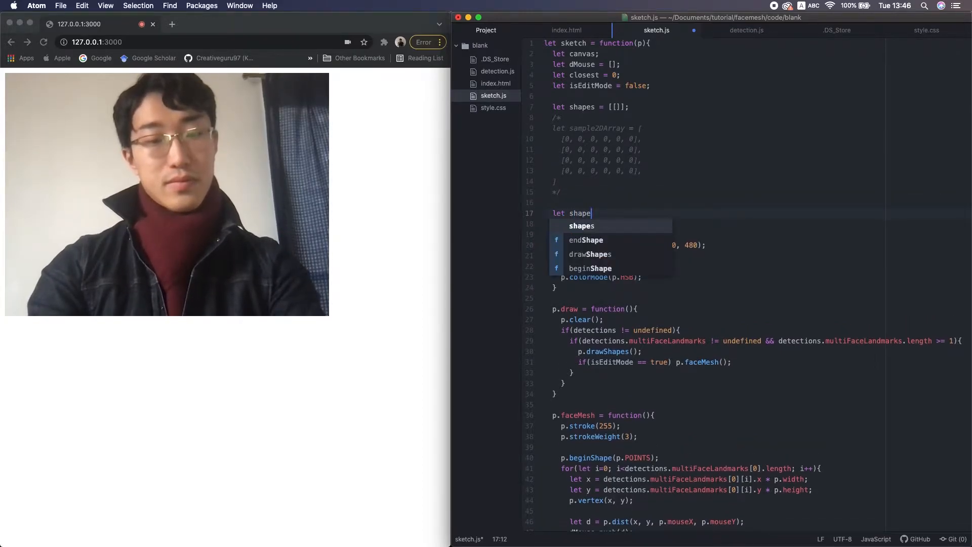
pyautogui.write('Index')
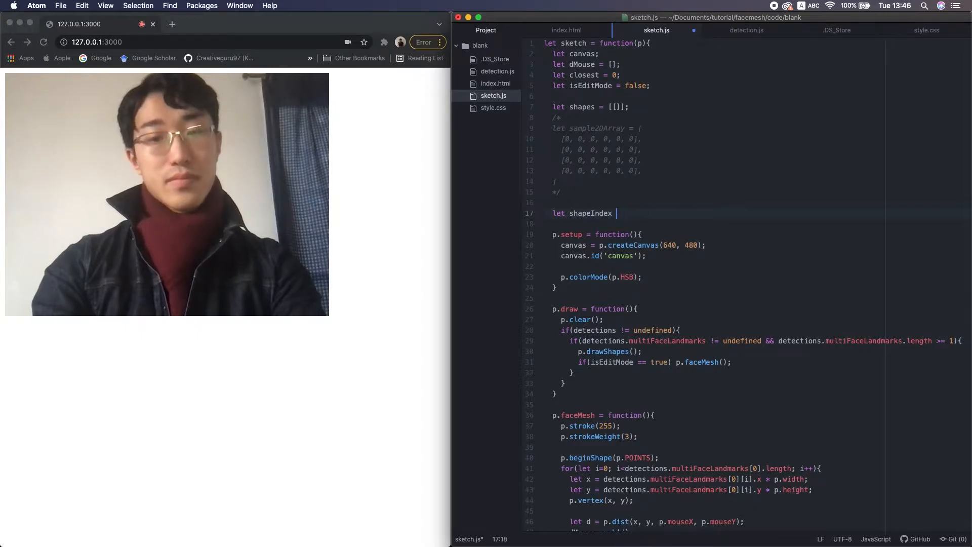
pyautogui.write('= 0;')
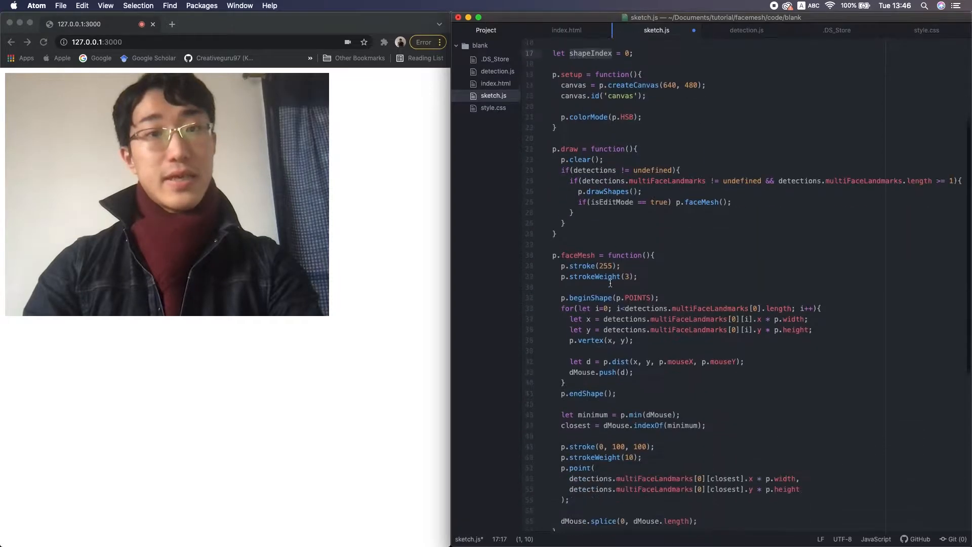
# - Add extra 300 values to the commented sample array
pyautogui.scroll(-3)
pyautogui.write('200,')
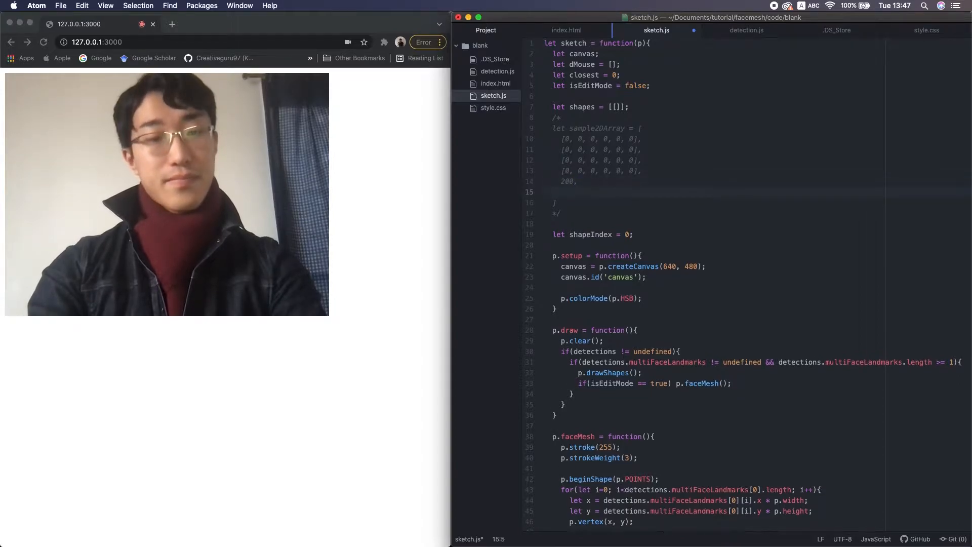
pyautogui.write('300')
pyautogui.click(748, 170)
pyautogui.write(', 200, ')
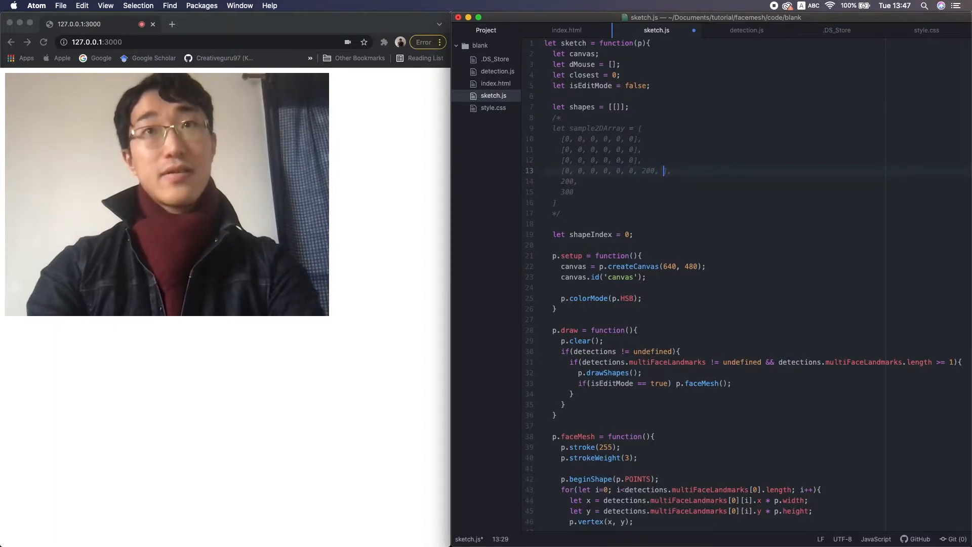
pyautogui.write('300')
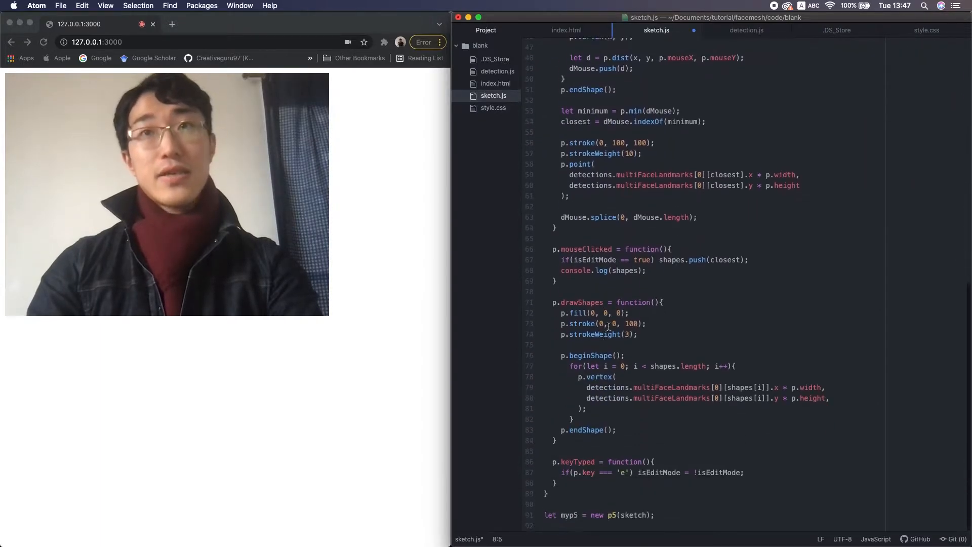
# - Push clicks into shapes[shapeIndex]; 'c' pushes a new empty shape and increments shapeIndex
pyautogui.write('shapeIndex = 0;')
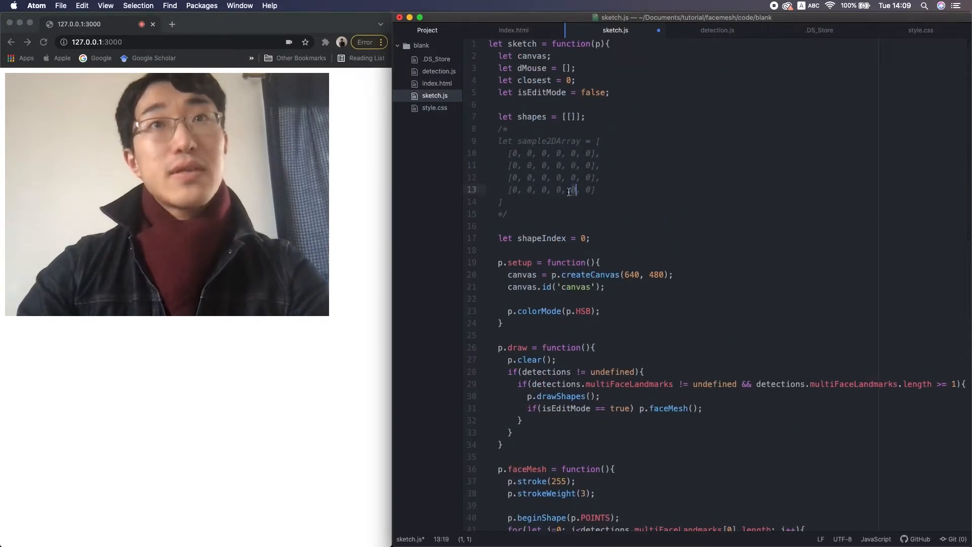
pyautogui.click(560, 190)
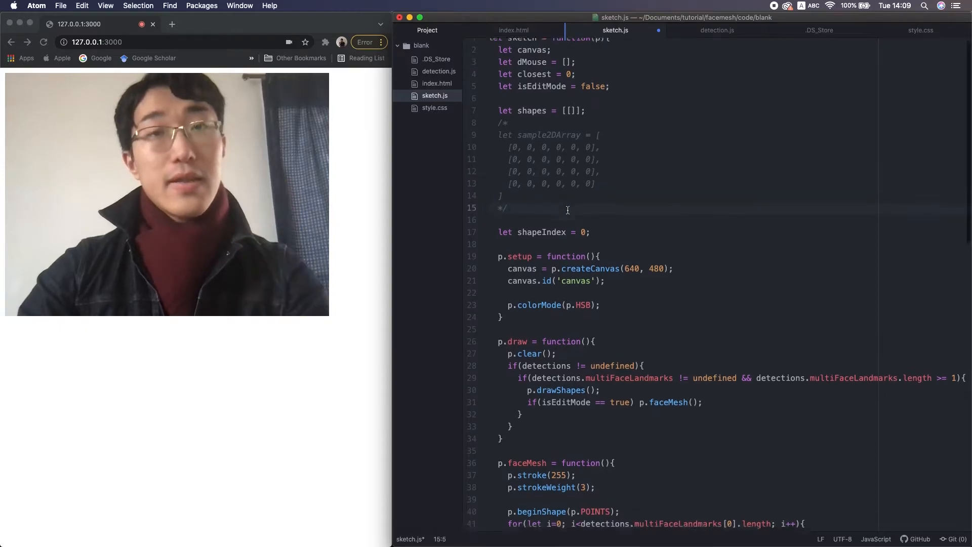
pyautogui.scroll(-3)
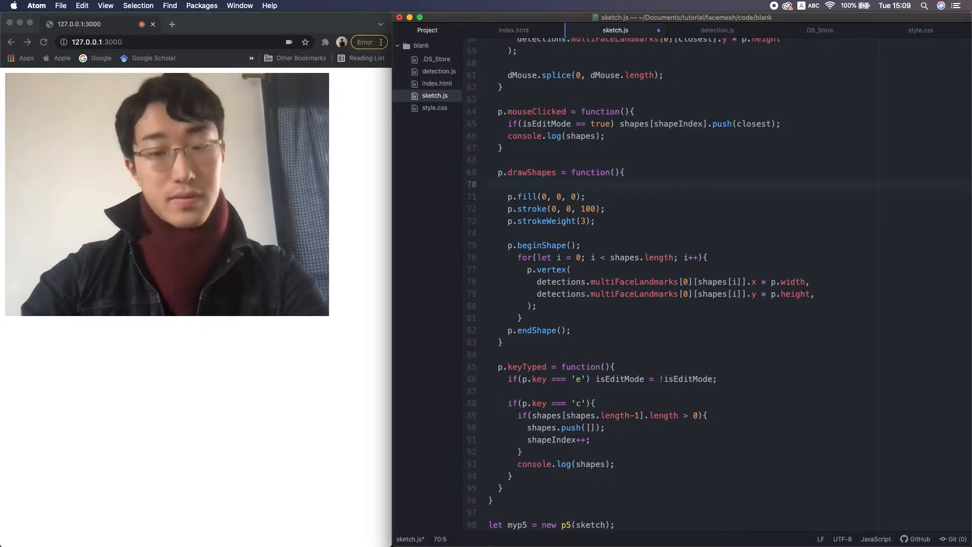
# - Wrap drawShapes in `for(let s = 0; s < shapes.length; s++)` using shapes[s][i] vertices
pyautogui.write('for(let s=0)')
pyautogui.click(674, 293)
pyautogui.write('s][')
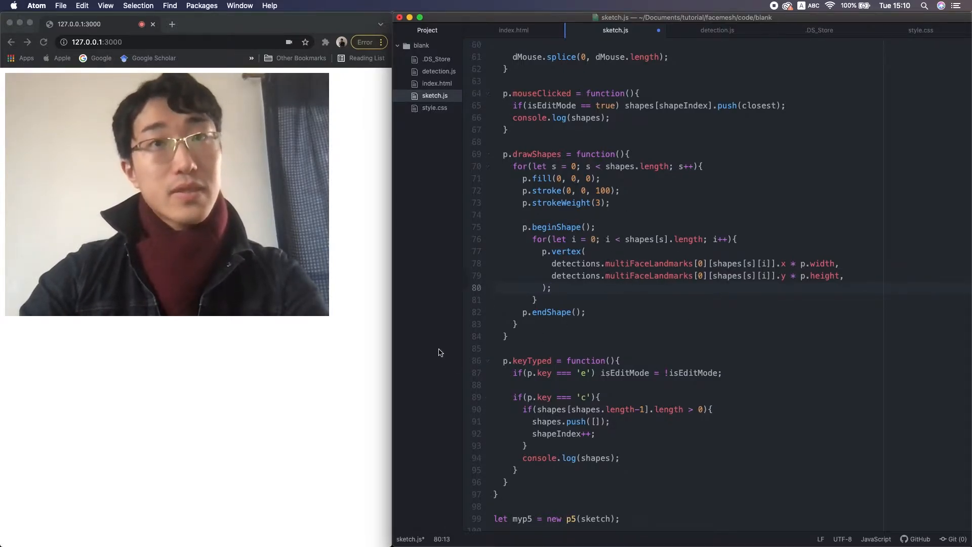
# - Save sketch.js with the multi-shape drawShapes loop and 'c' handler
pyautogui.click(434, 96)
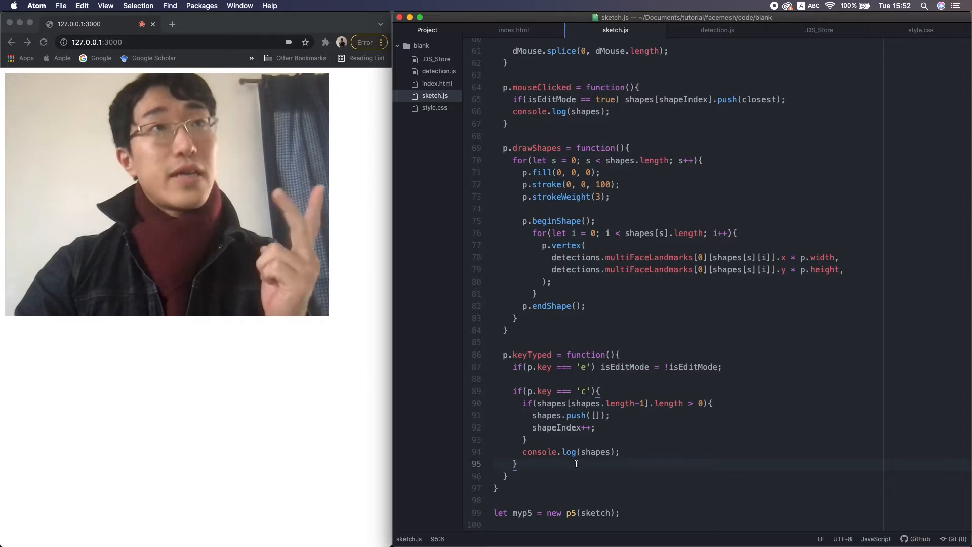
# - Add a 'z' branch that pops the last point and logs the current shape
pyautogui.write("if(p.key === 'd'){")
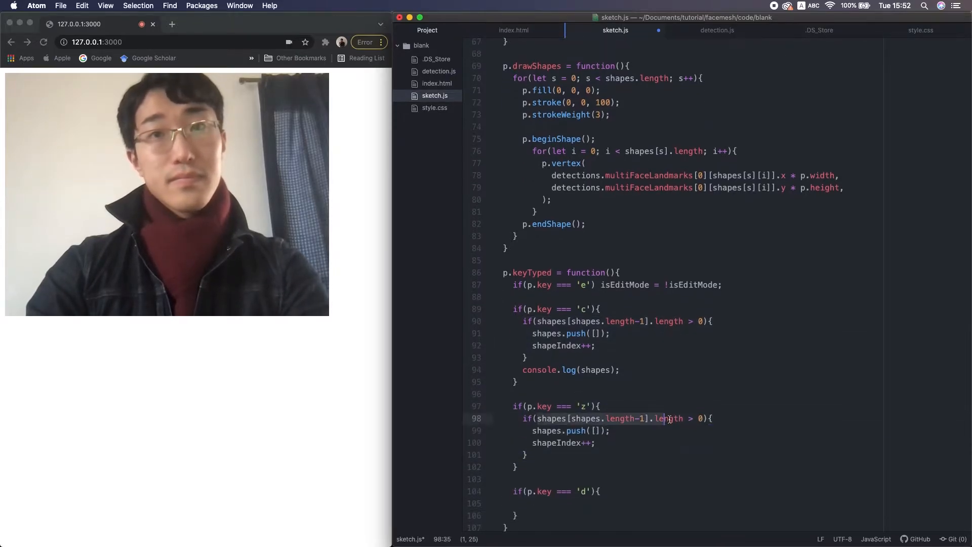
pyautogui.write('shapes[shapes.length-1].pop();')
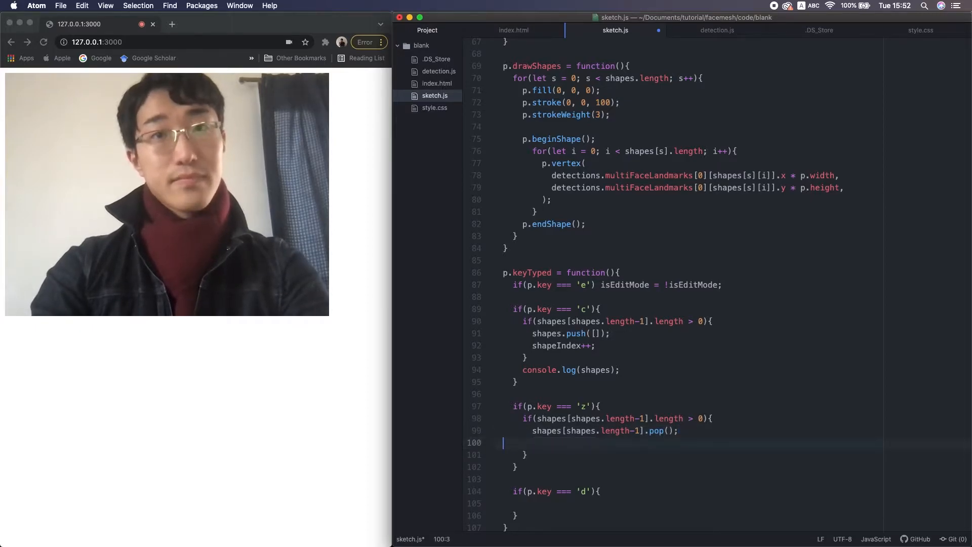
pyautogui.write('console.log')
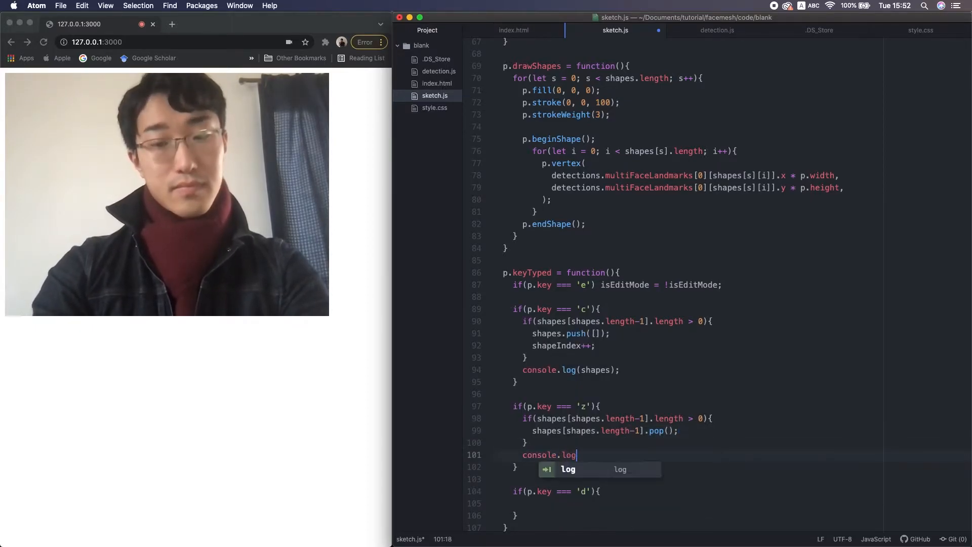
pyautogui.write('(shapes[shapes.length-1]);')
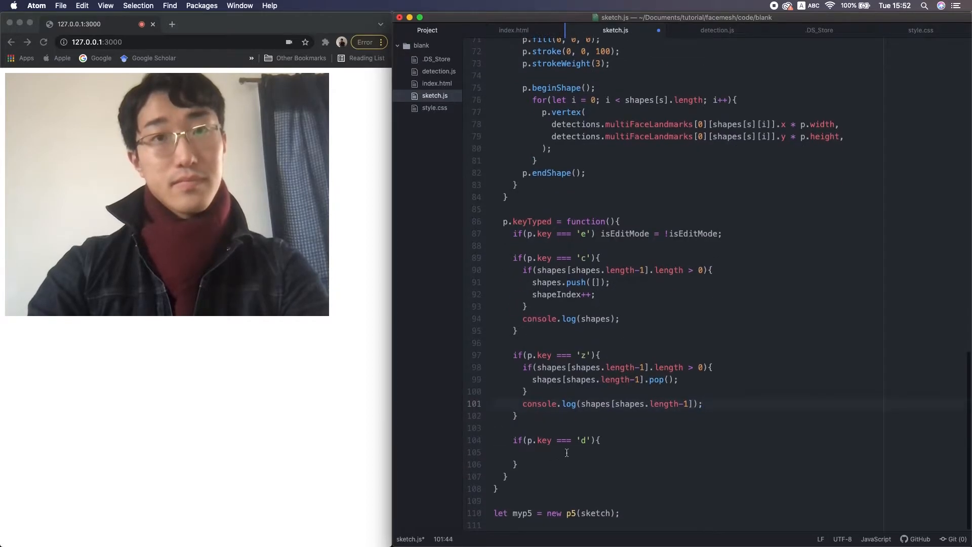
# - Add a 'd' branch resetting shapes to [[]] and shapeIndex to 0, logging shapes
pyautogui.write('shapes = [[]]')
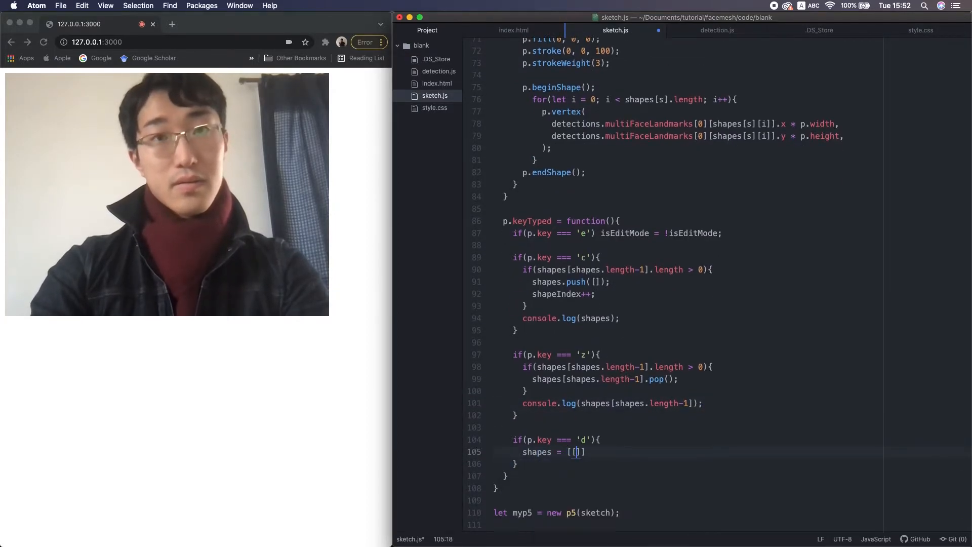
pyautogui.write('shapeIndex = 0')
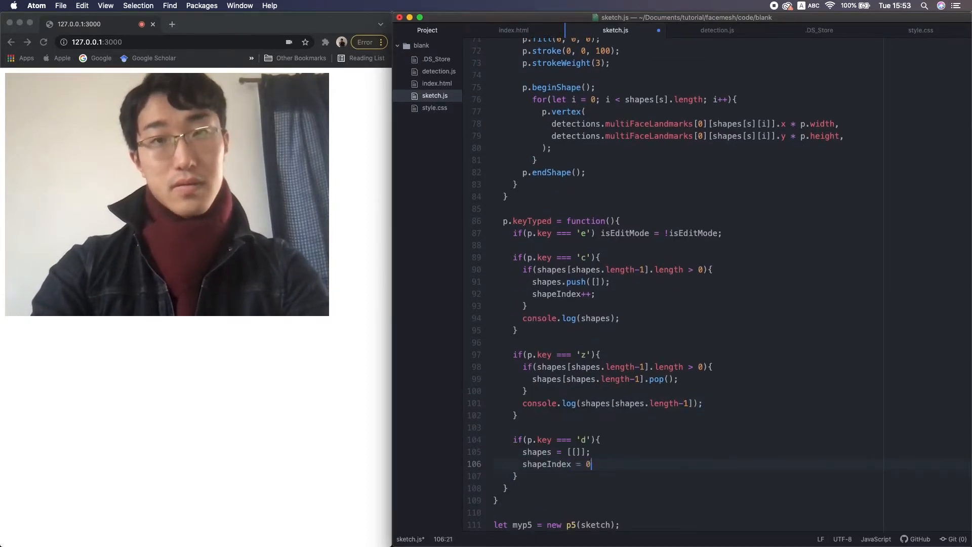
pyautogui.write('console.log(shapes);')
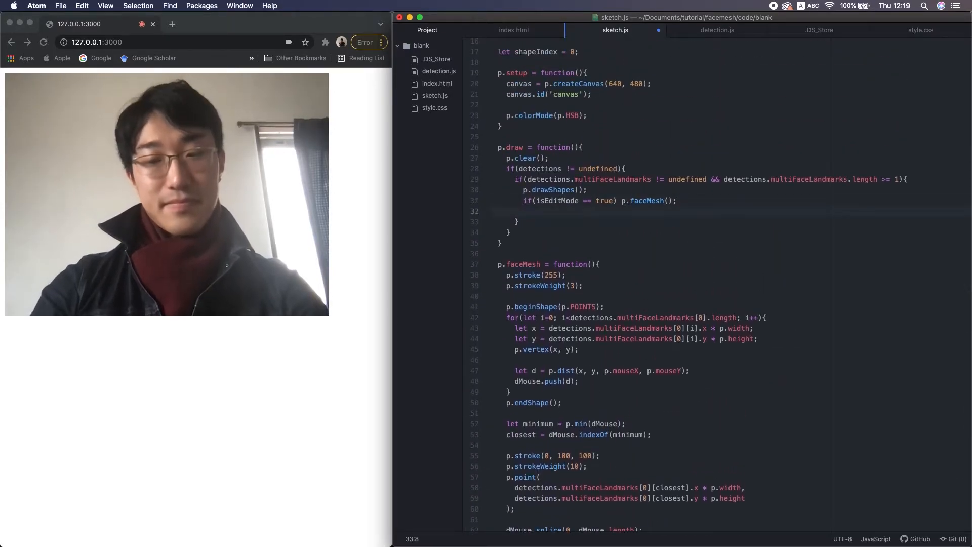
# - Define p.glow with shadowBlur 20 and white rgba shadowColor, and call p.glow()
pyautogui.write('p.glow();')
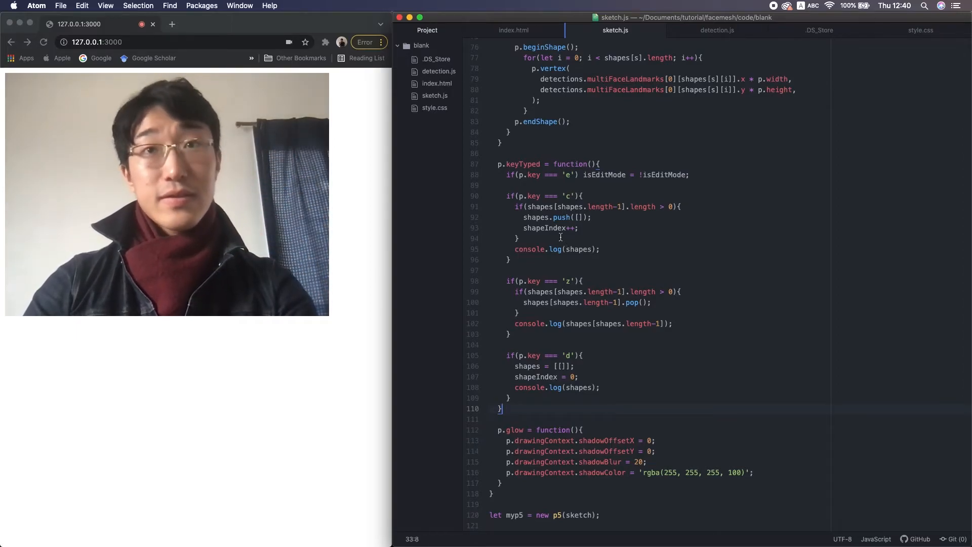
# - Add p.keyPressed where UP_ARROW increments and DOWN_ARROW decrements shapeIndex within bounds
pyautogui.write('p.key')
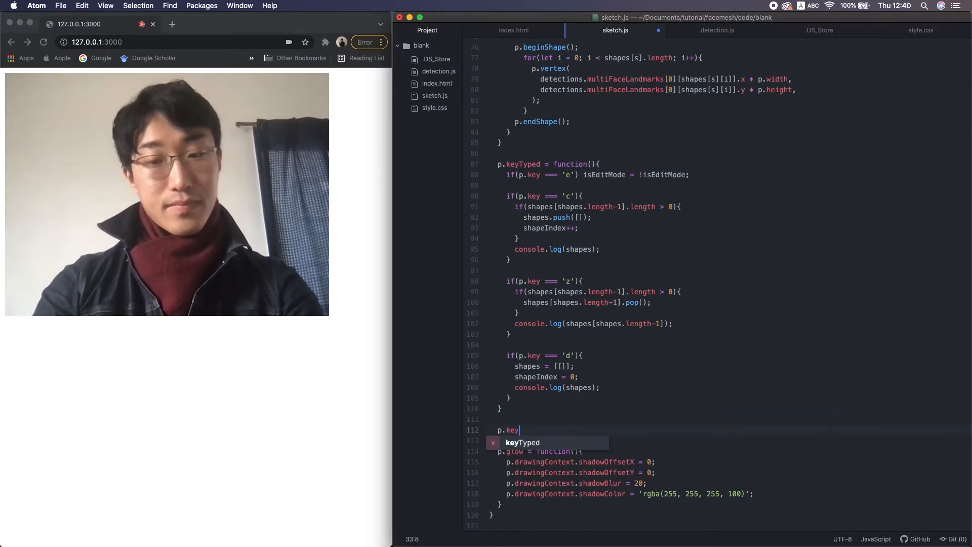
pyautogui.write('Pressed = function(){')
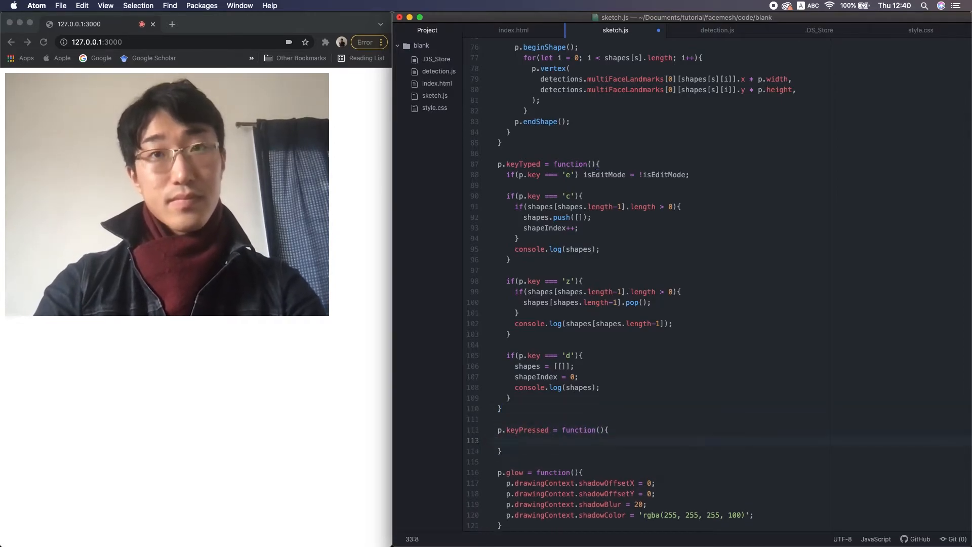
pyautogui.write('if(keyCode === p.UP_ARROW){')
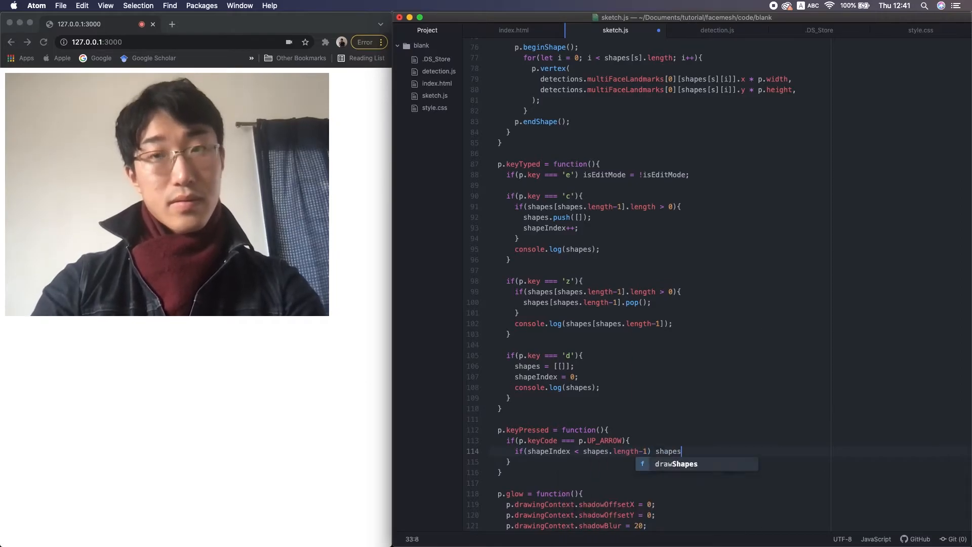
pyautogui.write('Index++;')
pyautogui.write('if(shapeIndex > 0) shapeIndex--;')
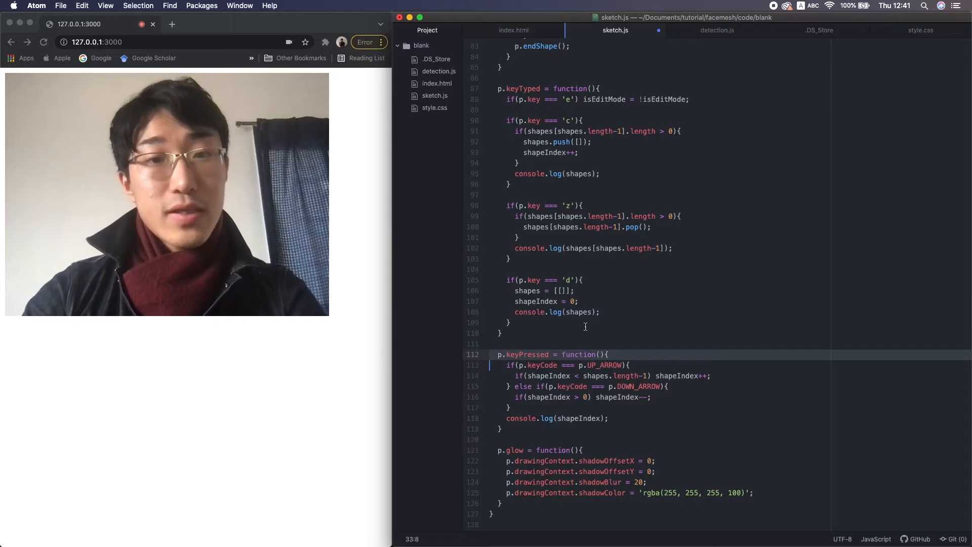
pyautogui.scroll(-3)
pyautogui.write('Index')
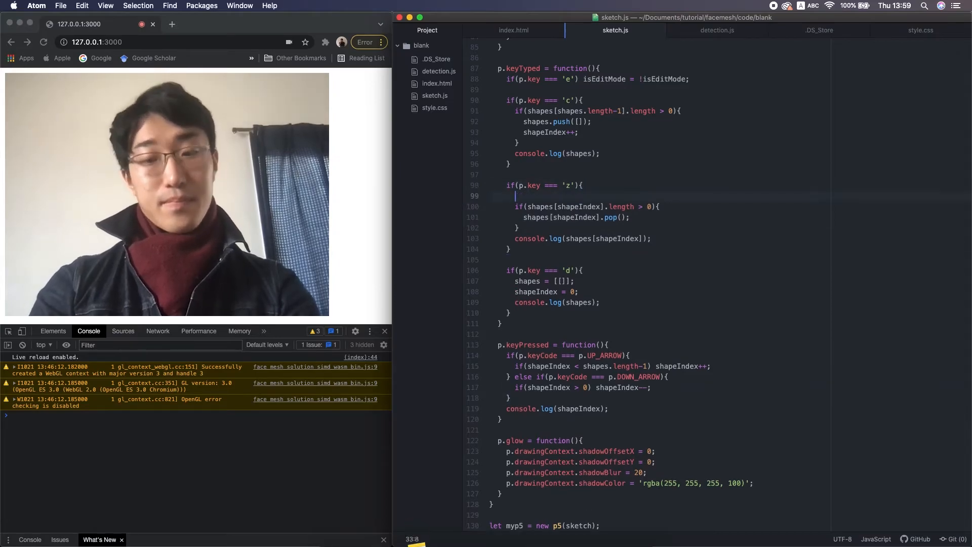
# - Guard with shapes[shapeIndex] != undefined and splice out empty shapes when shapes.length > 1
pyautogui.write('if(shapes[shapeIndex])')
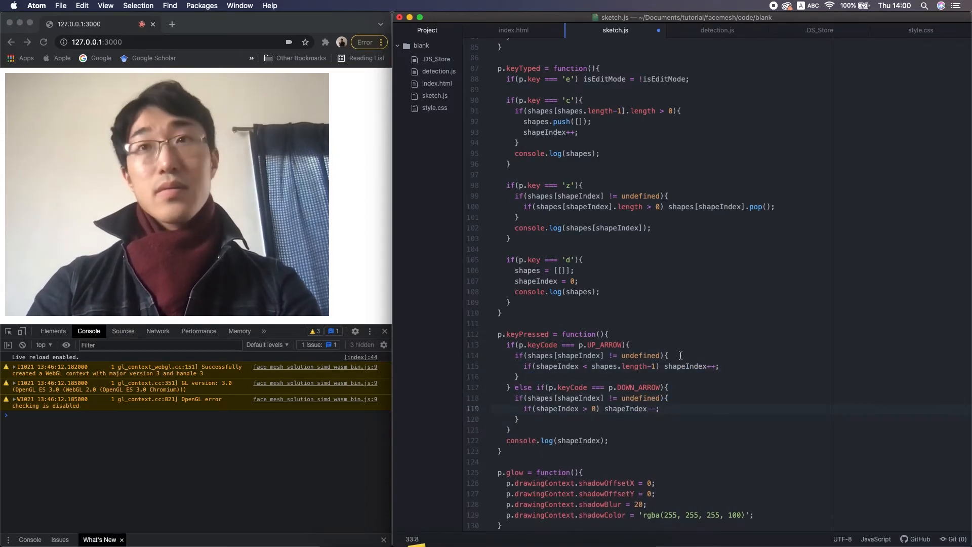
pyautogui.write('shapes[shape])')
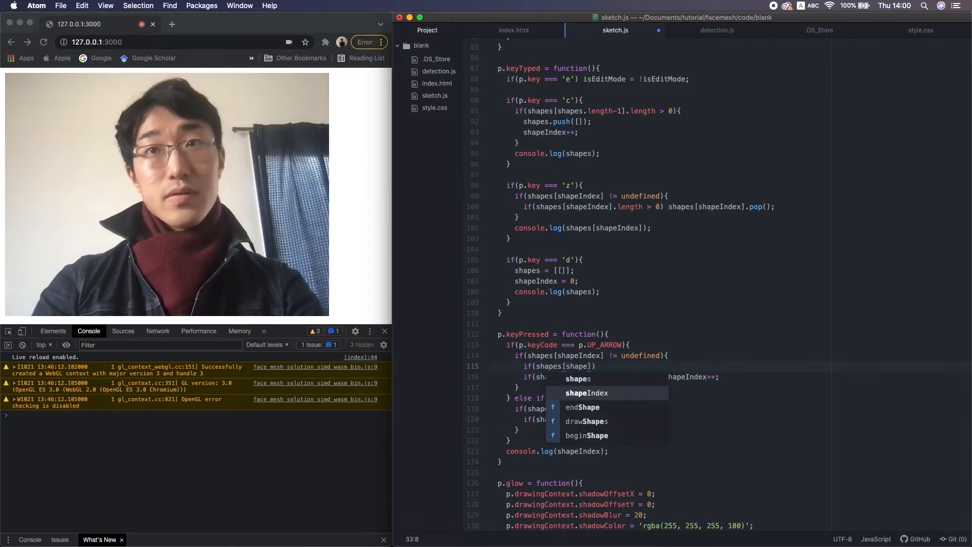
pyautogui.write('.length == 0 && shapes.length > 1')
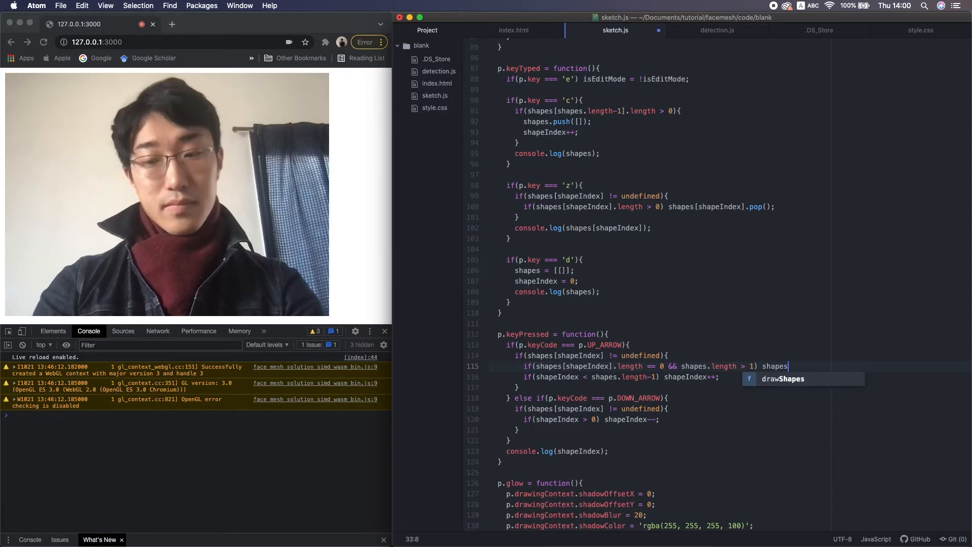
pyautogui.write('.splice(shape')
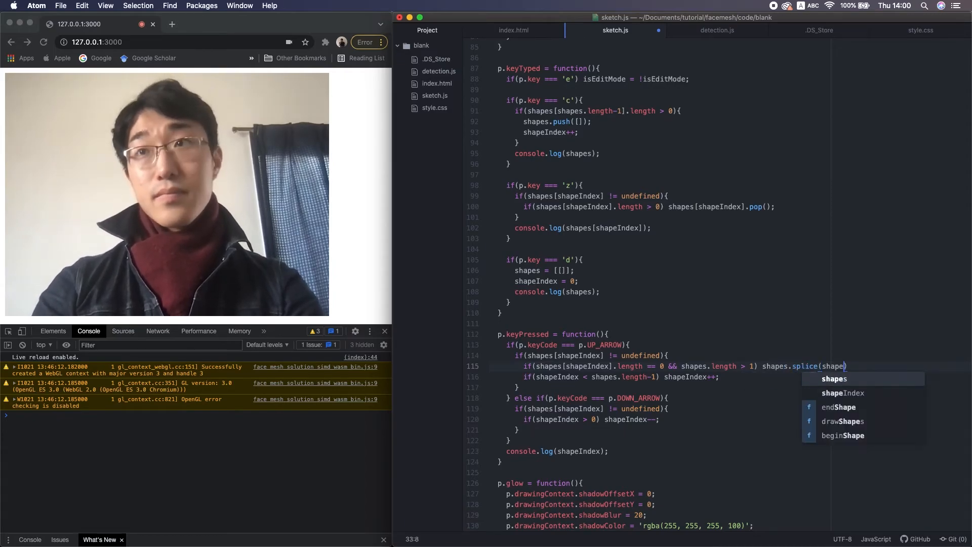
pyautogui.write('Index, 1);')
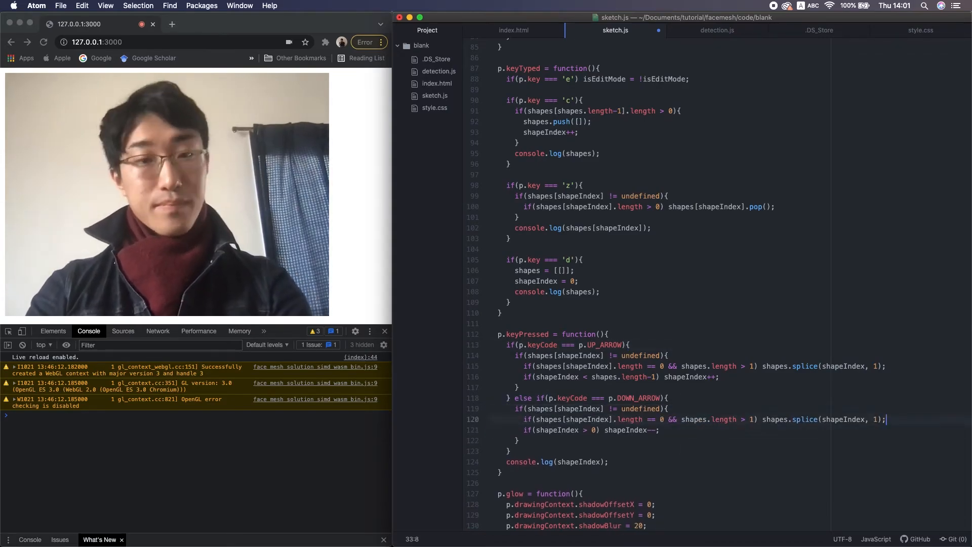
pyautogui.scroll(-3)
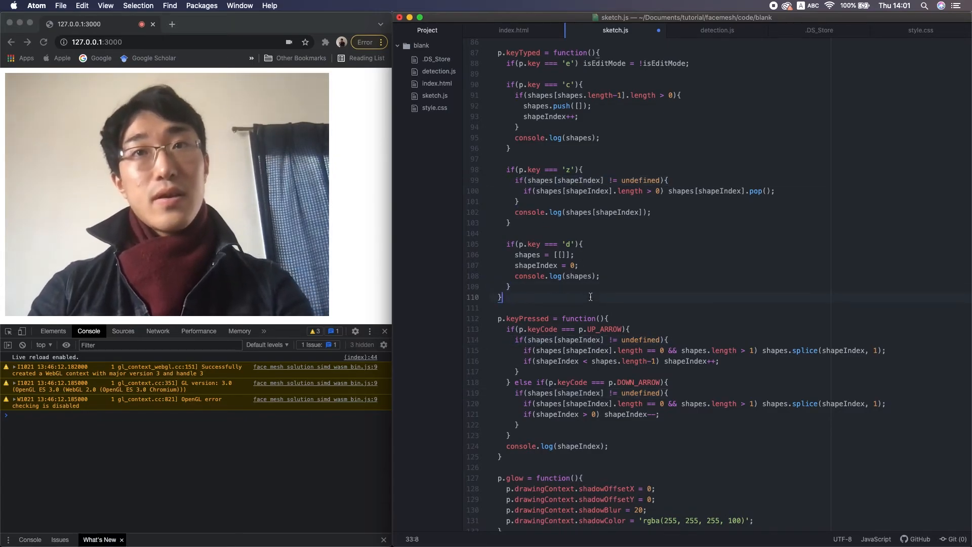
pyautogui.scroll(-3)
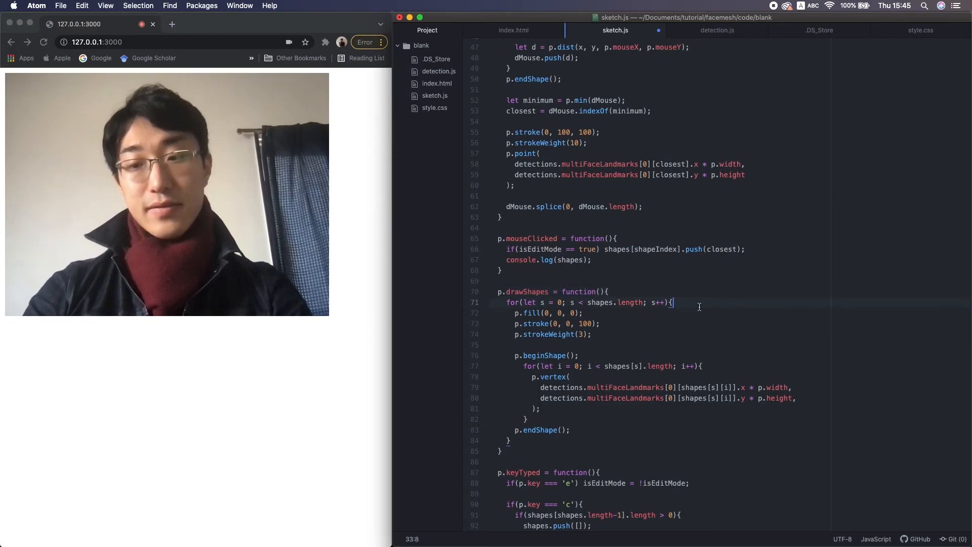
# - In the drawShapes loop, add `if(s == shapeIndex) p.fill(0, 0, 50);`
pyautogui.write('if')
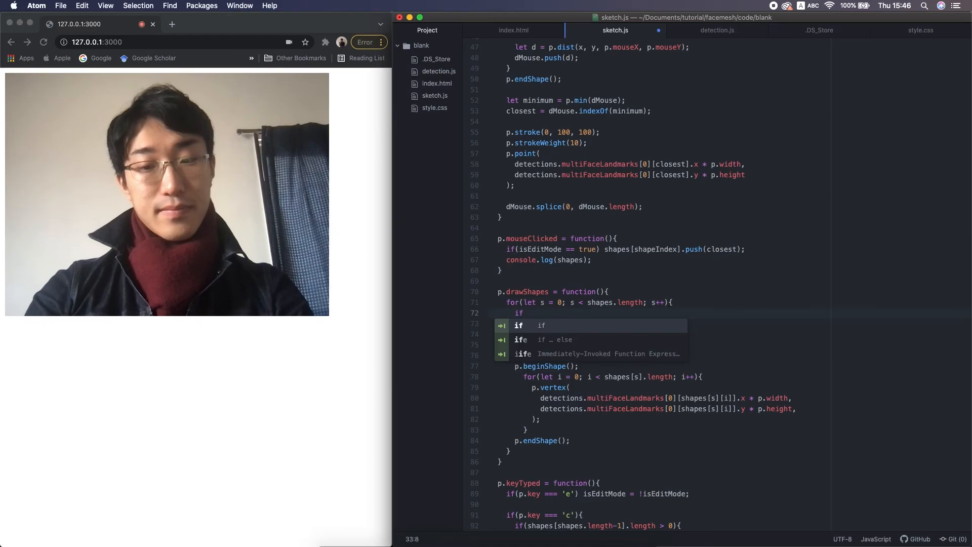
pyautogui.write('(s == shapeIndex')
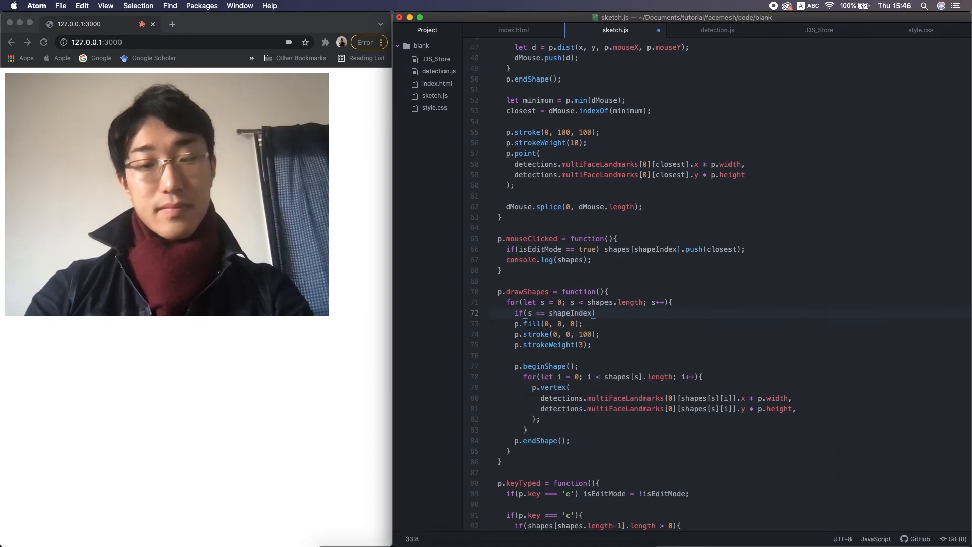
pyautogui.write('p.fill(0, 0,')
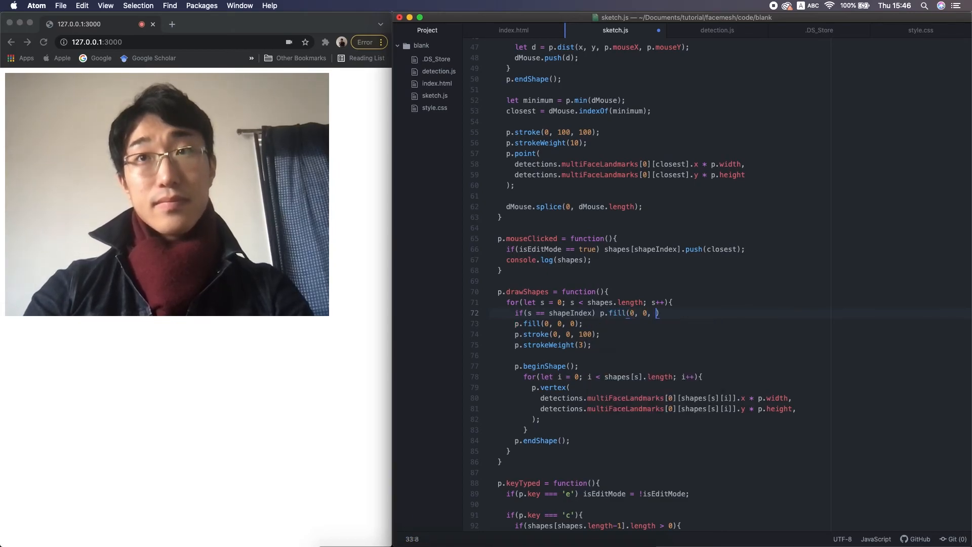
pyautogui.write('50;')
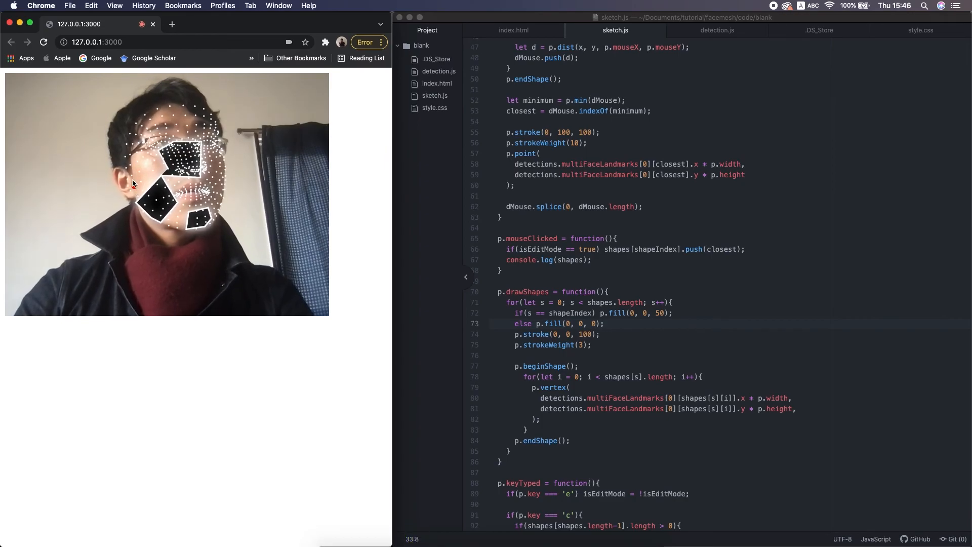
# - Add a face landmark near the left eye as the first vertex of a new grey shape
pyautogui.click(138, 172)
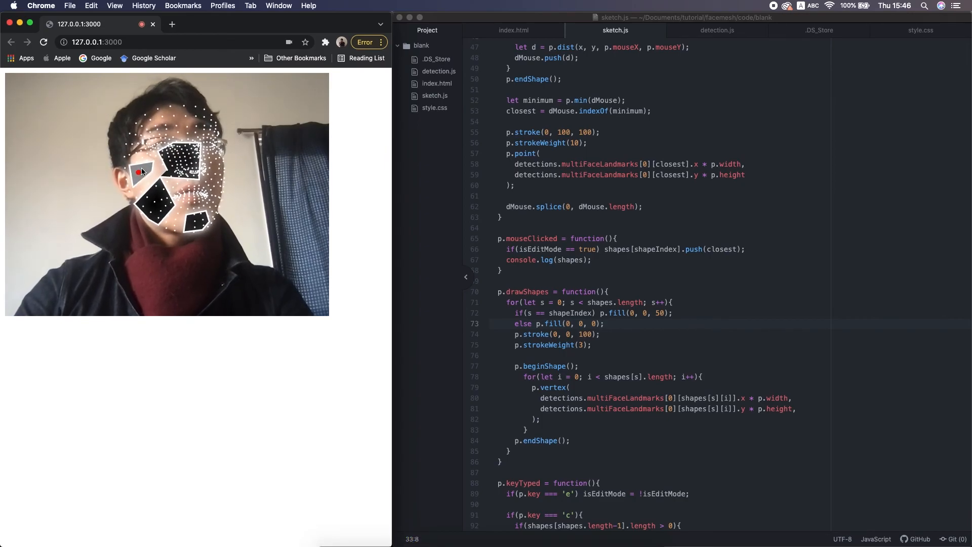